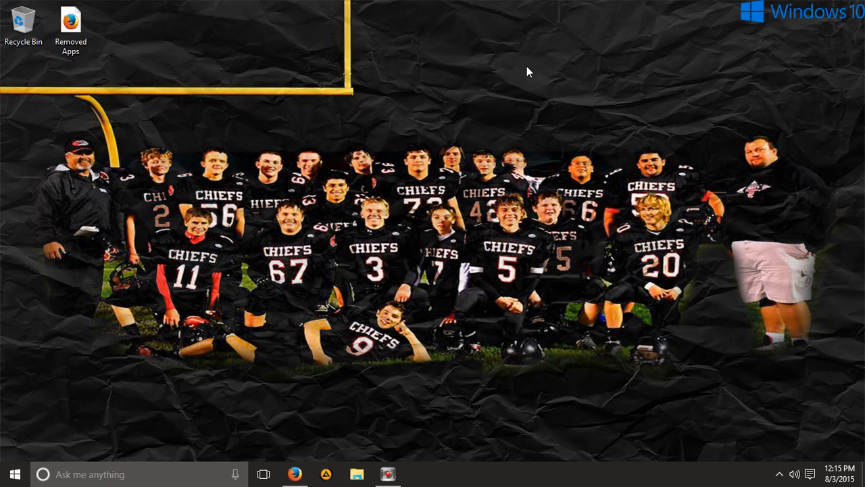
{"action": "mouse_move", "coordinate": [379, 109]}
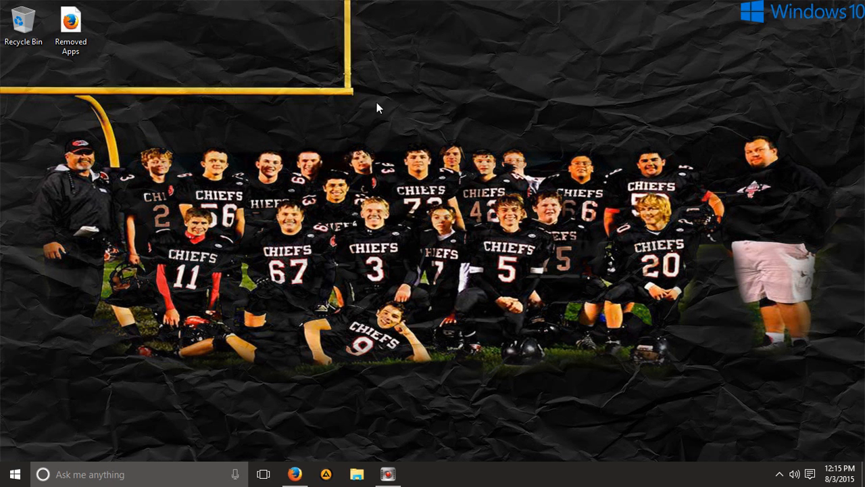
{"action": "mouse_move", "coordinate": [323, 440]}
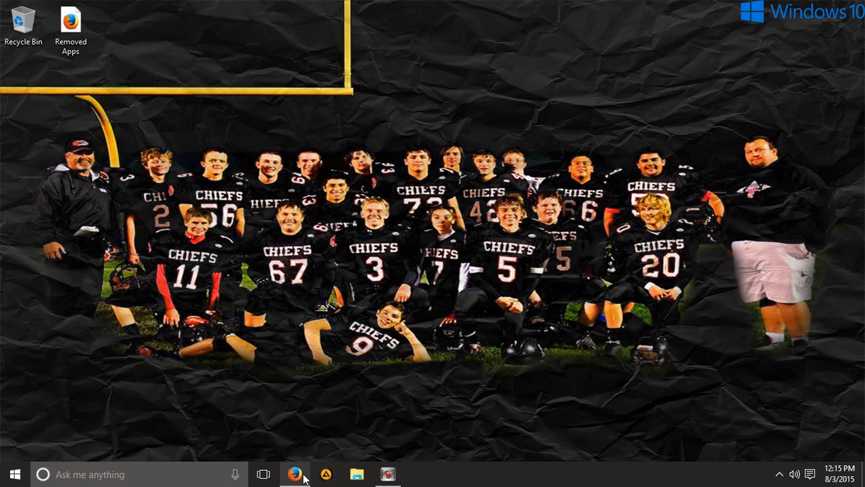
Restore the Firefox window showing the oldapps.com QuickTime Player 7.7.6 download tab
{"action": "left_click", "coordinate": [294, 473]}
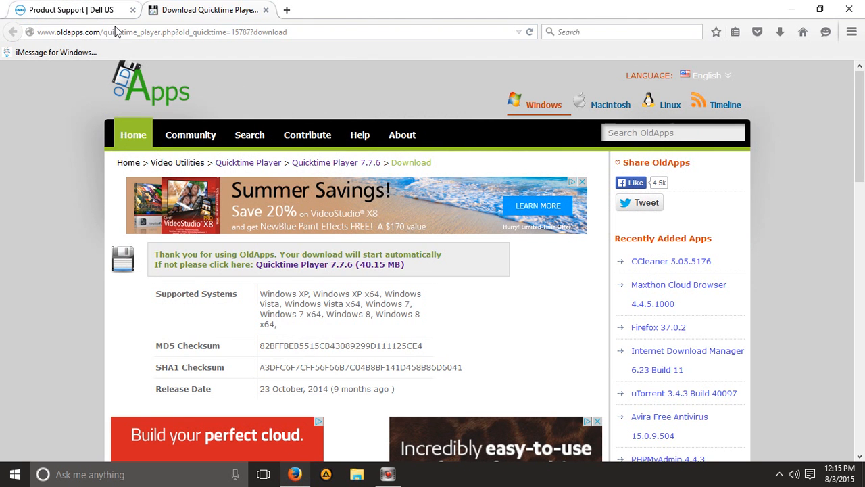
{"action": "mouse_move", "coordinate": [5, 102]}
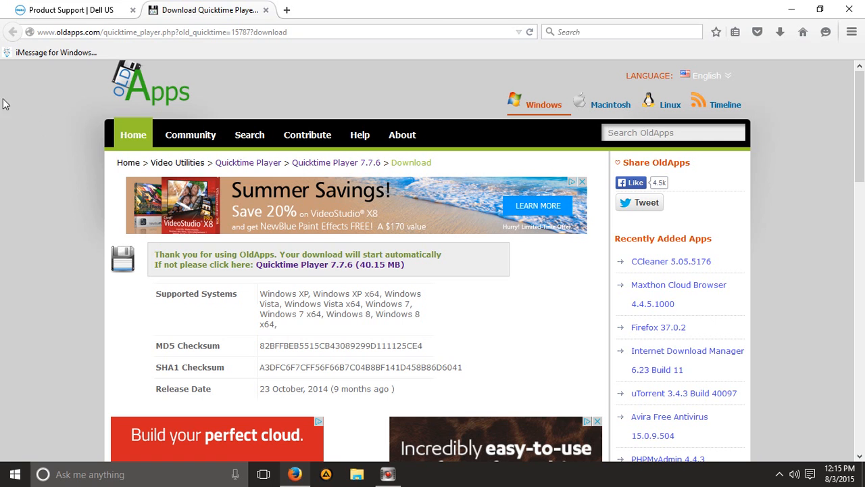
{"action": "left_click", "coordinate": [162, 33]}
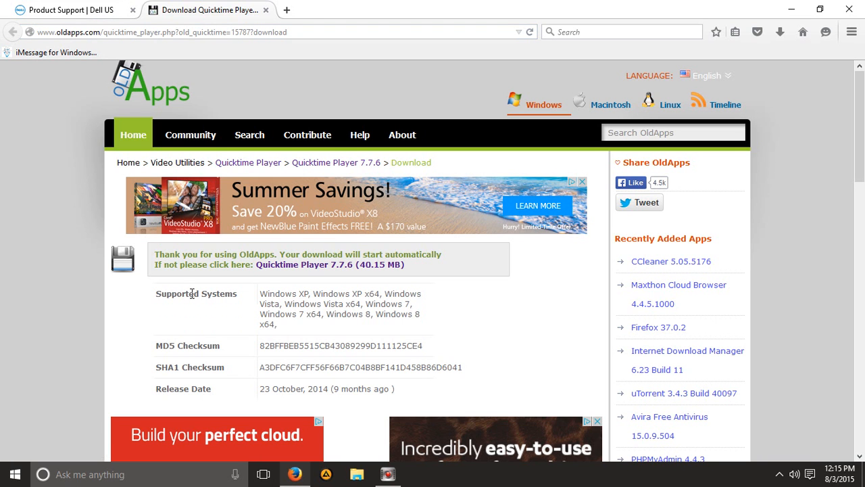
{"action": "mouse_move", "coordinate": [331, 263]}
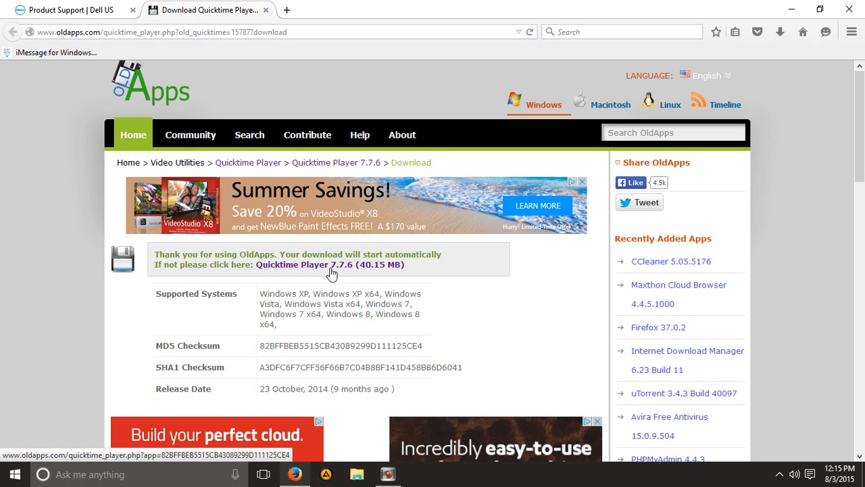